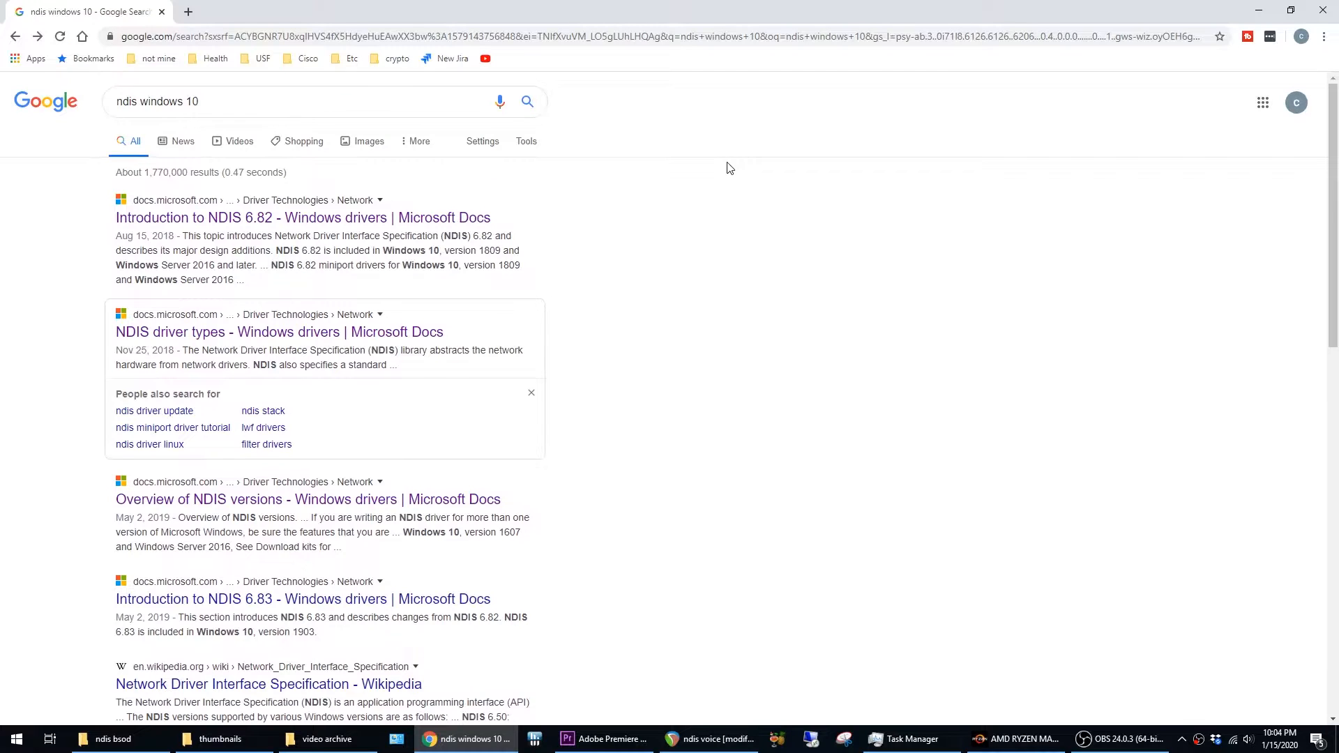
Step: Choose the Windows 10 Pro edition and install to Drive 0 Unallocated Space
left_click(279, 332)
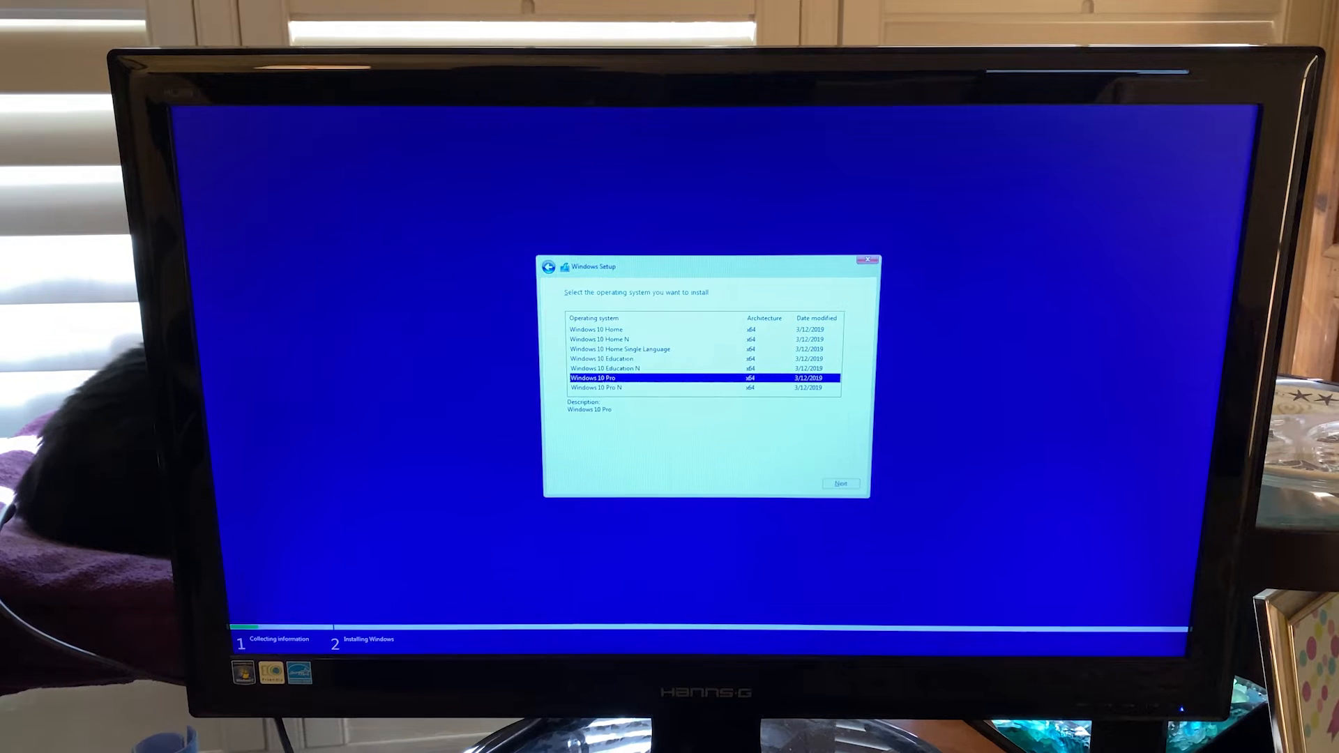
left_click(841, 483)
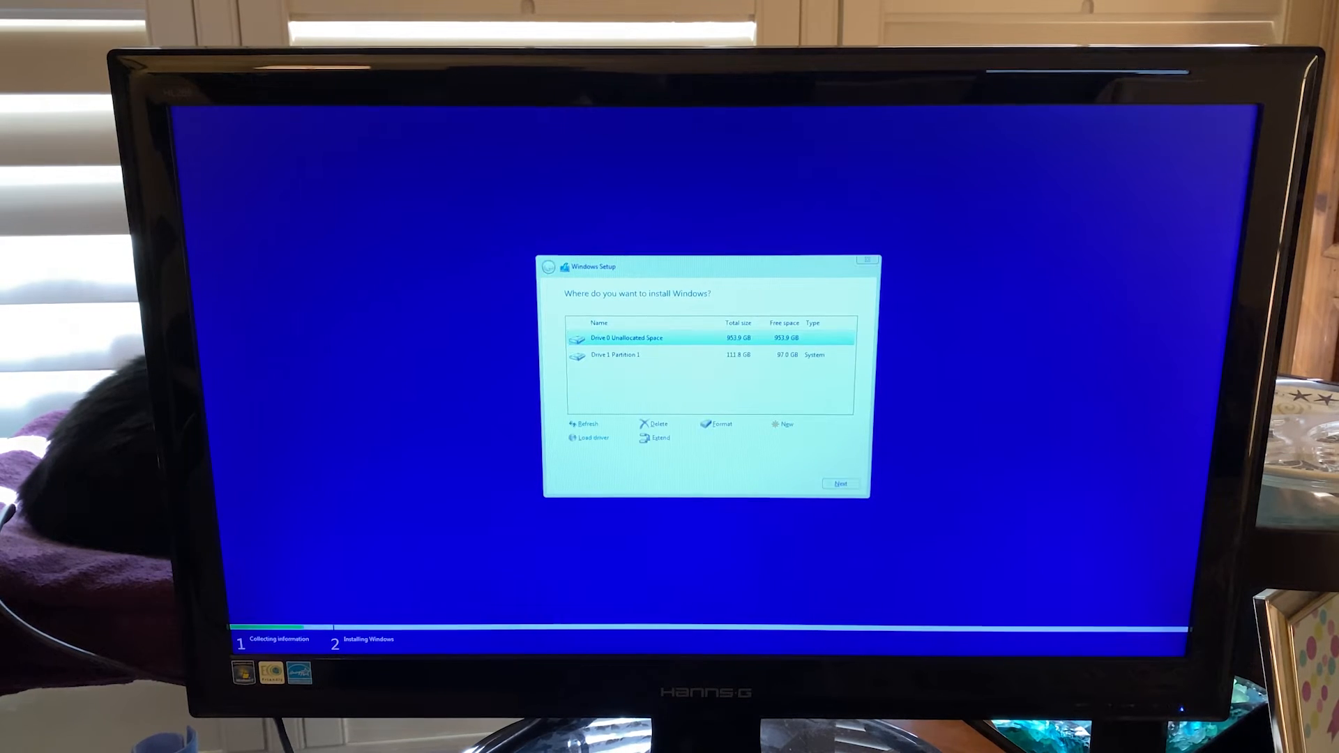
left_click(840, 484)
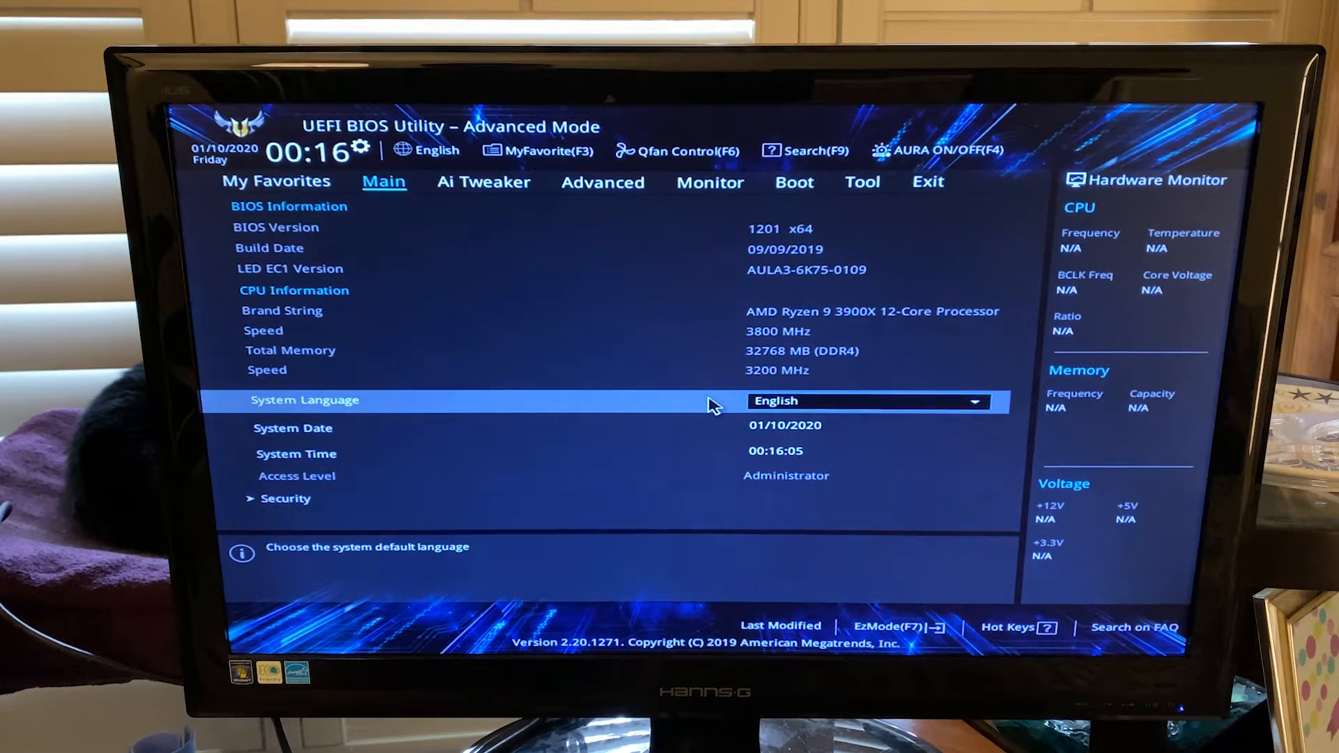
Step: Look through Ai Tweaker and Onboard Devices Configuration to check the Wi-Fi Controller option
left_click(483, 182)
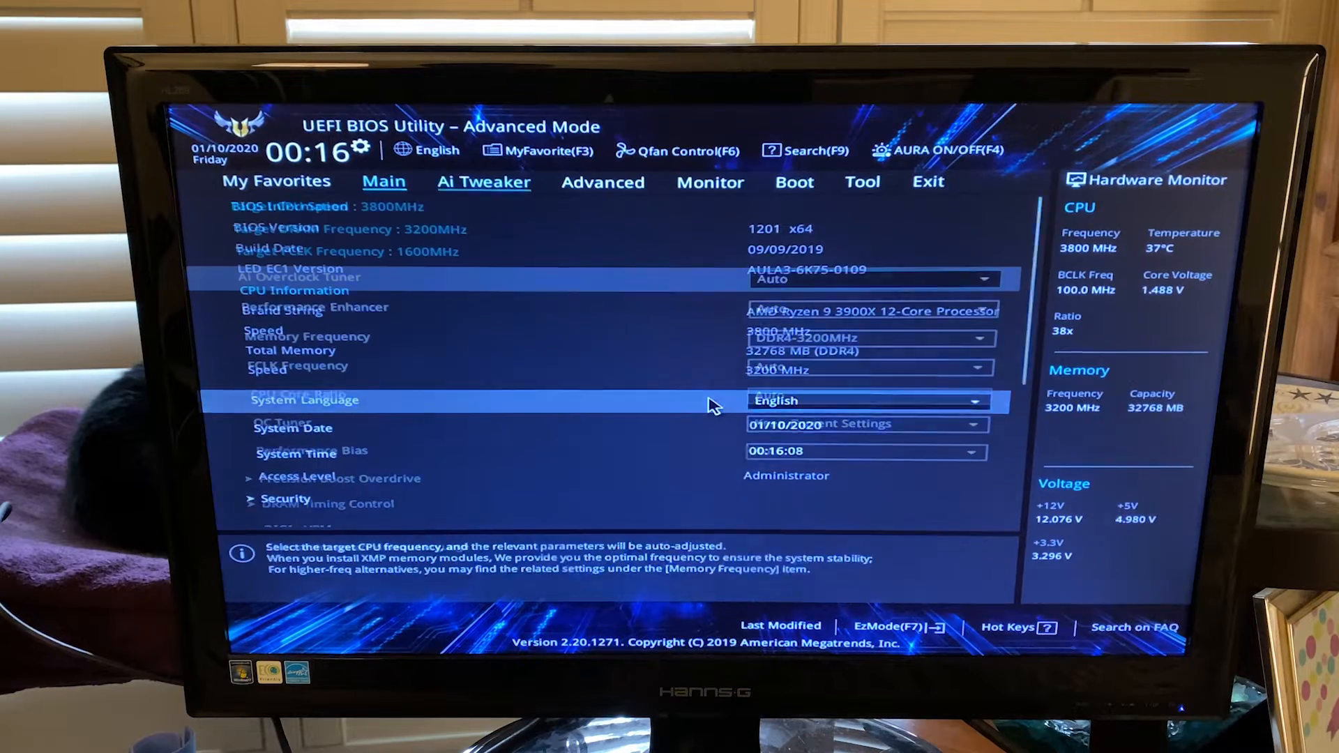
left_click(603, 182)
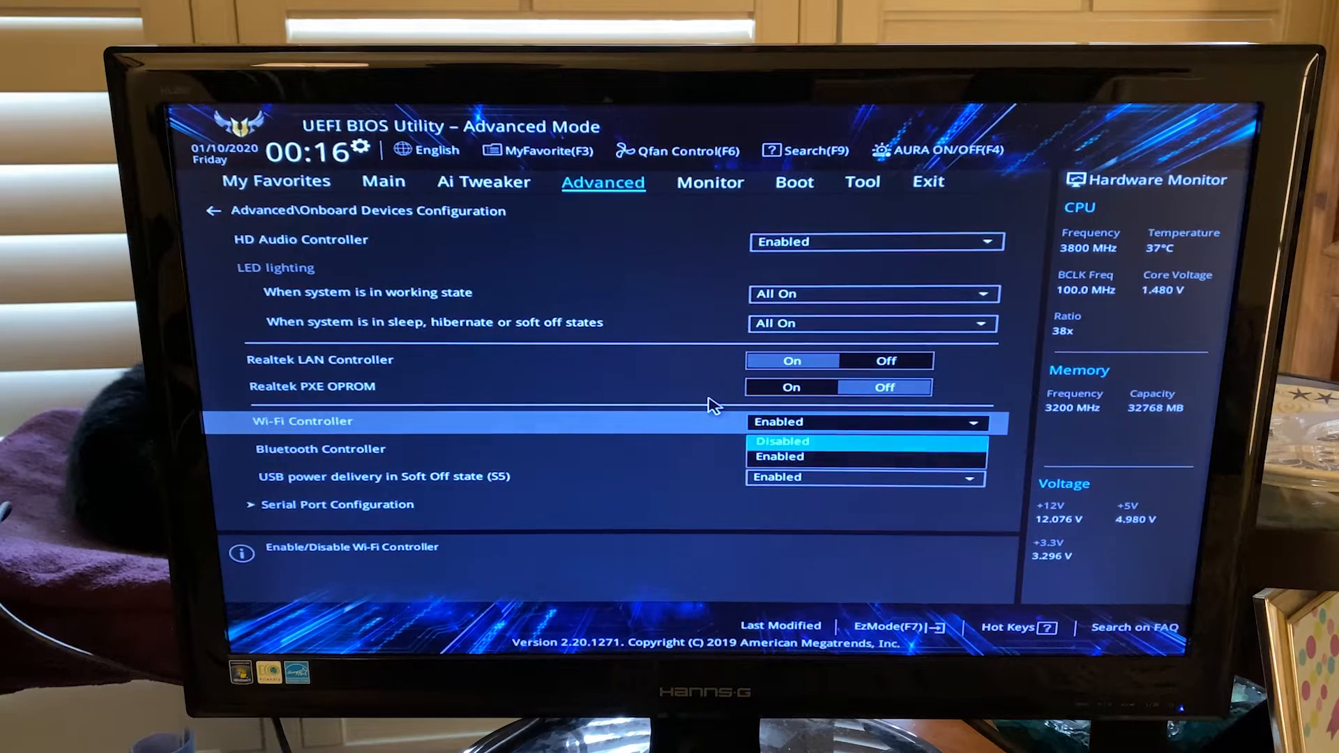
left_click(782, 442)
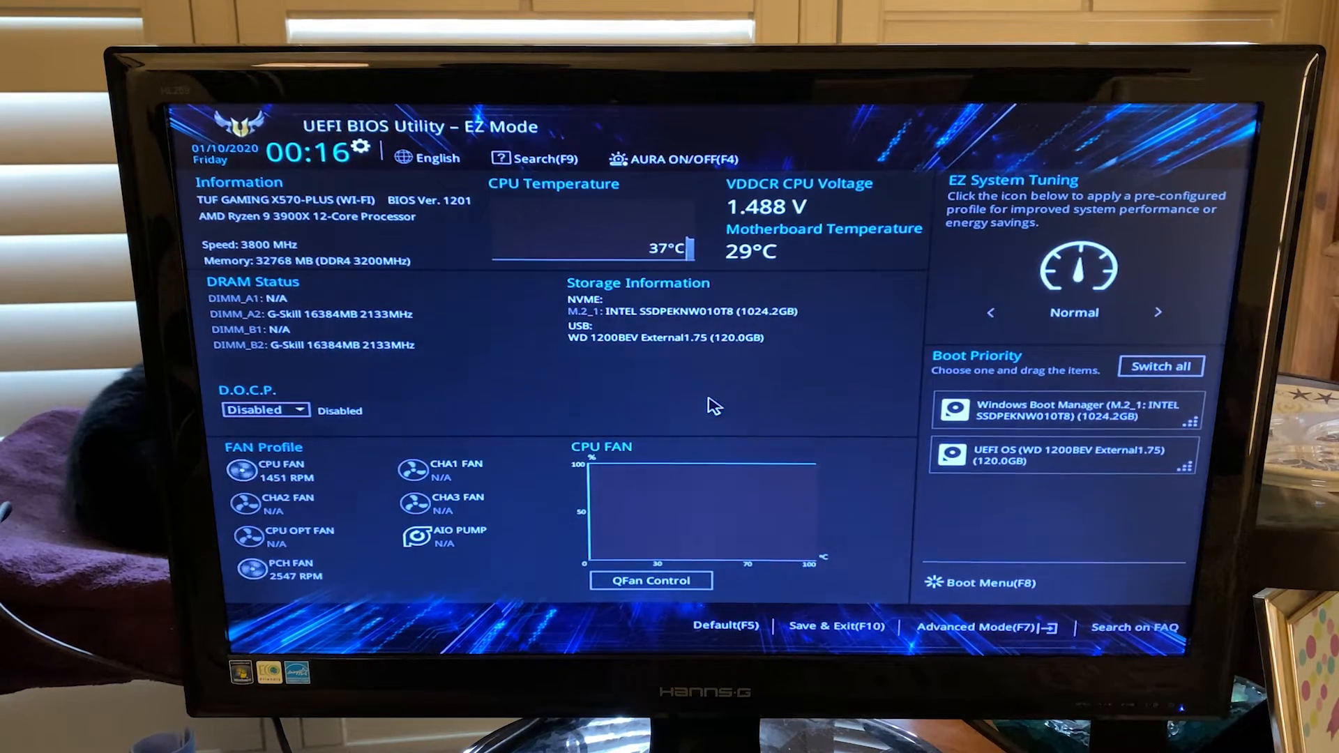
left_click(840, 627)
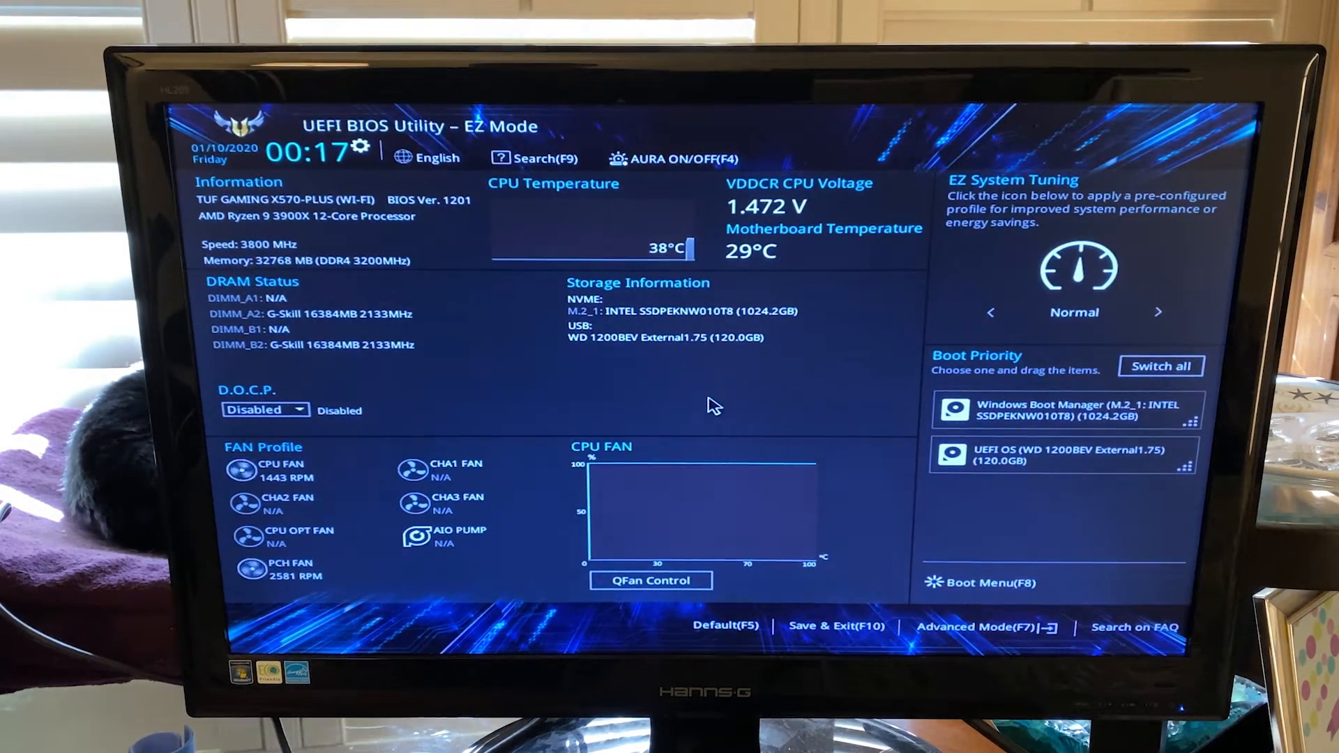
left_click(990, 583)
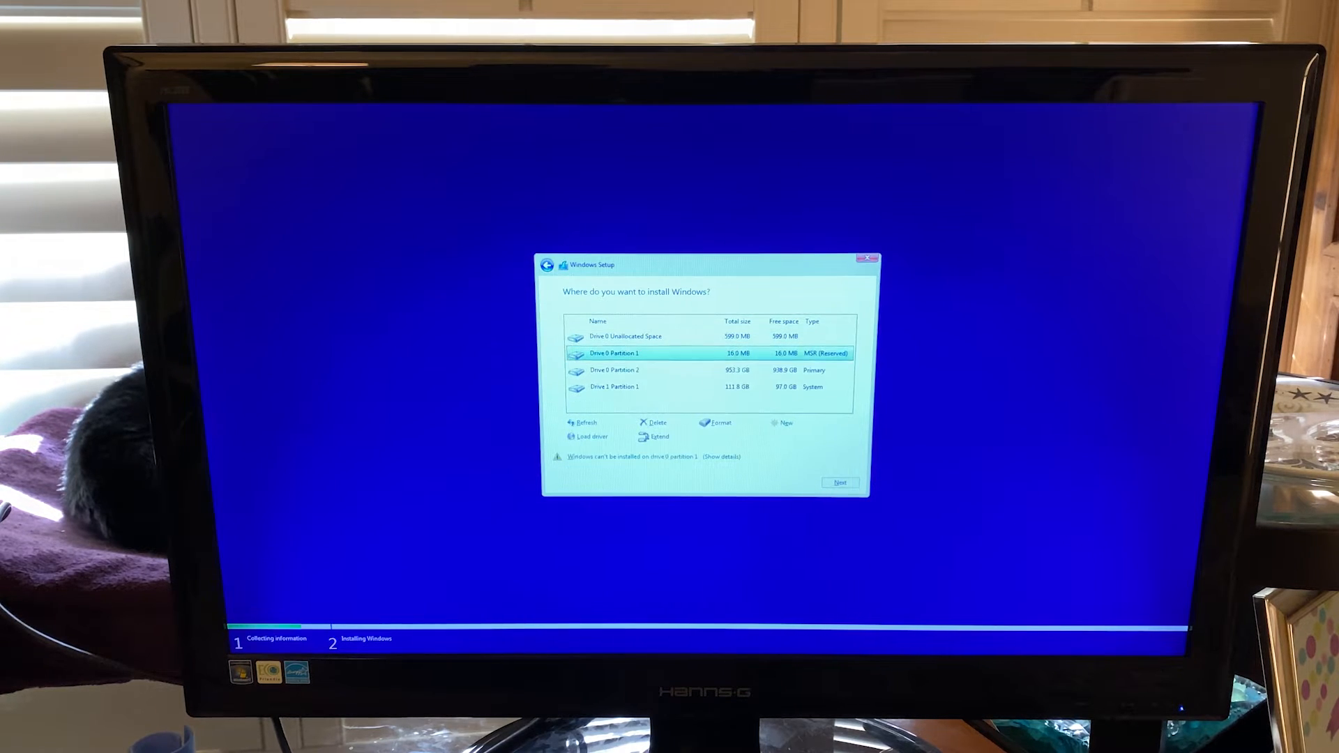
Step: Install Windows on Drive 0 Partition 2 and let setup finish to the desktop
left_click(653, 422)
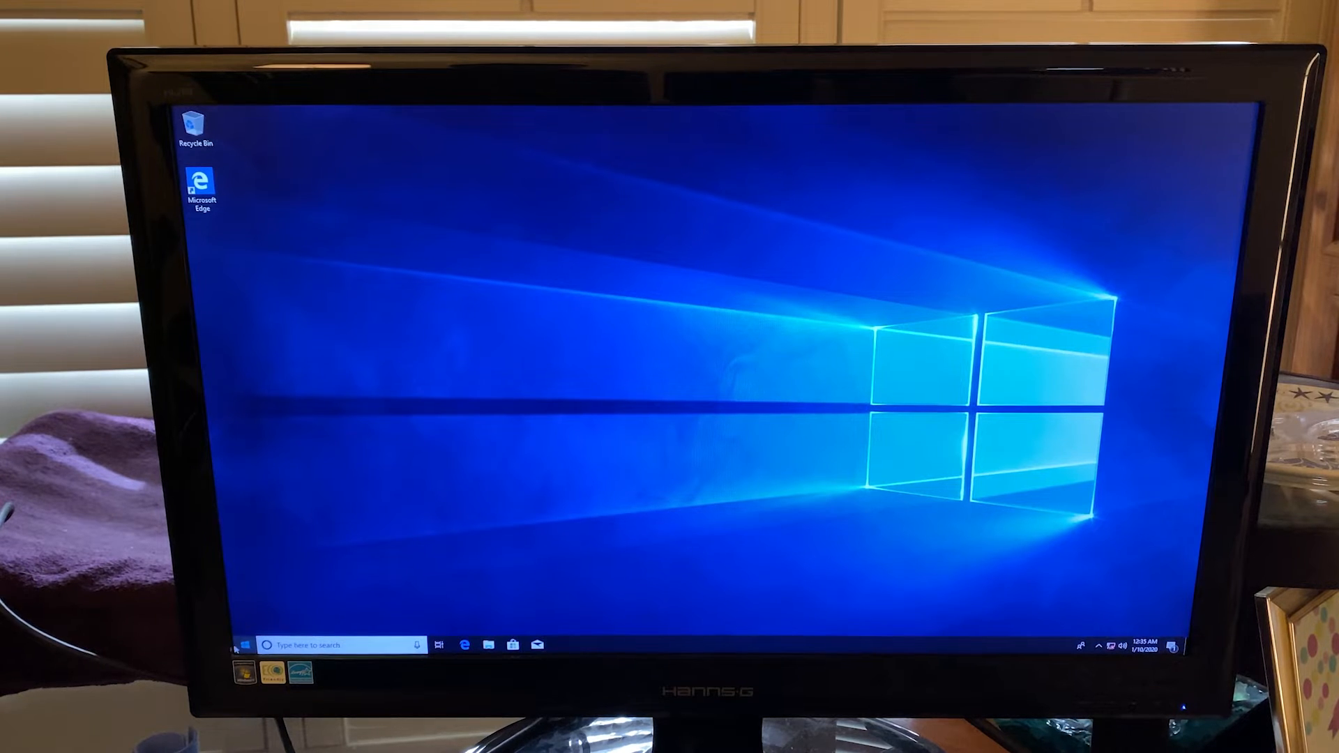
Step: Set Wi-Fi Controller to Disabled, then save and reset with F10
left_click(243, 644)
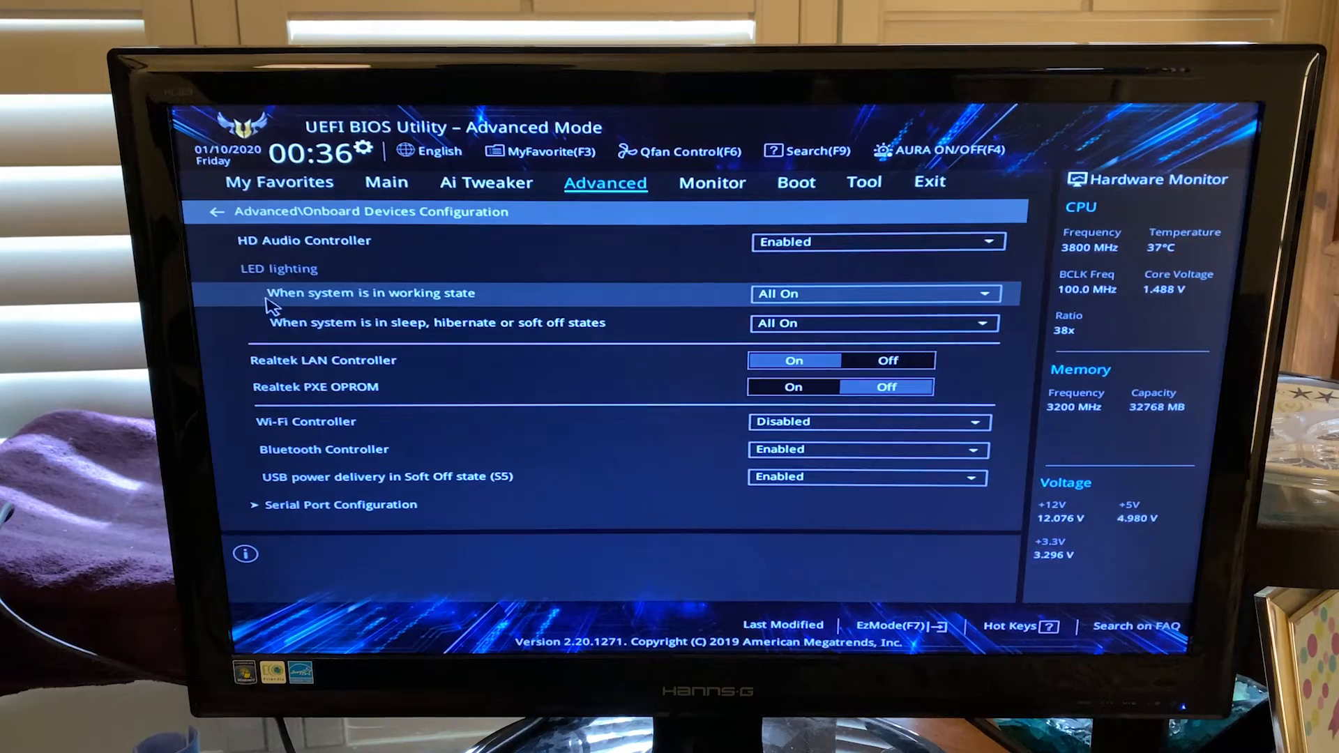
left_click(869, 421)
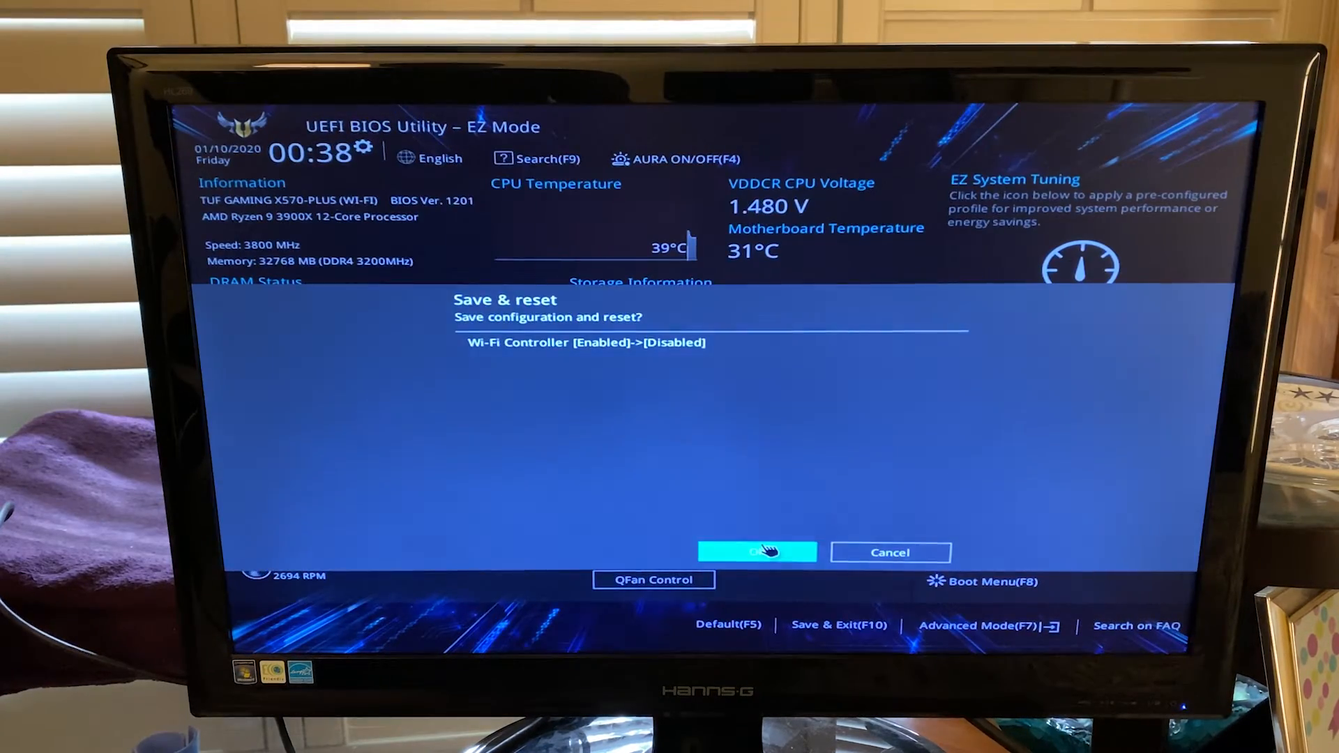
left_click(759, 552)
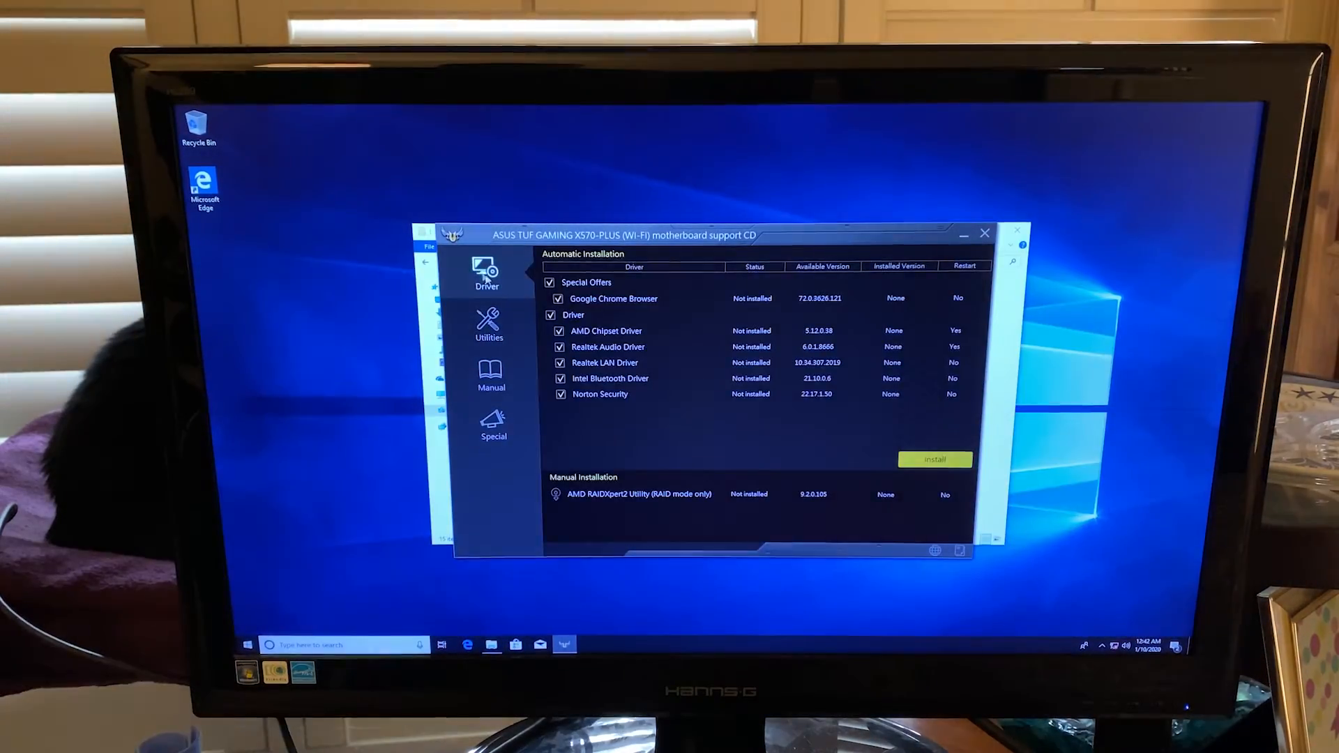
Step: Show the Driver tab's Automatic Installation list in the ASUS support CD
left_click(934, 460)
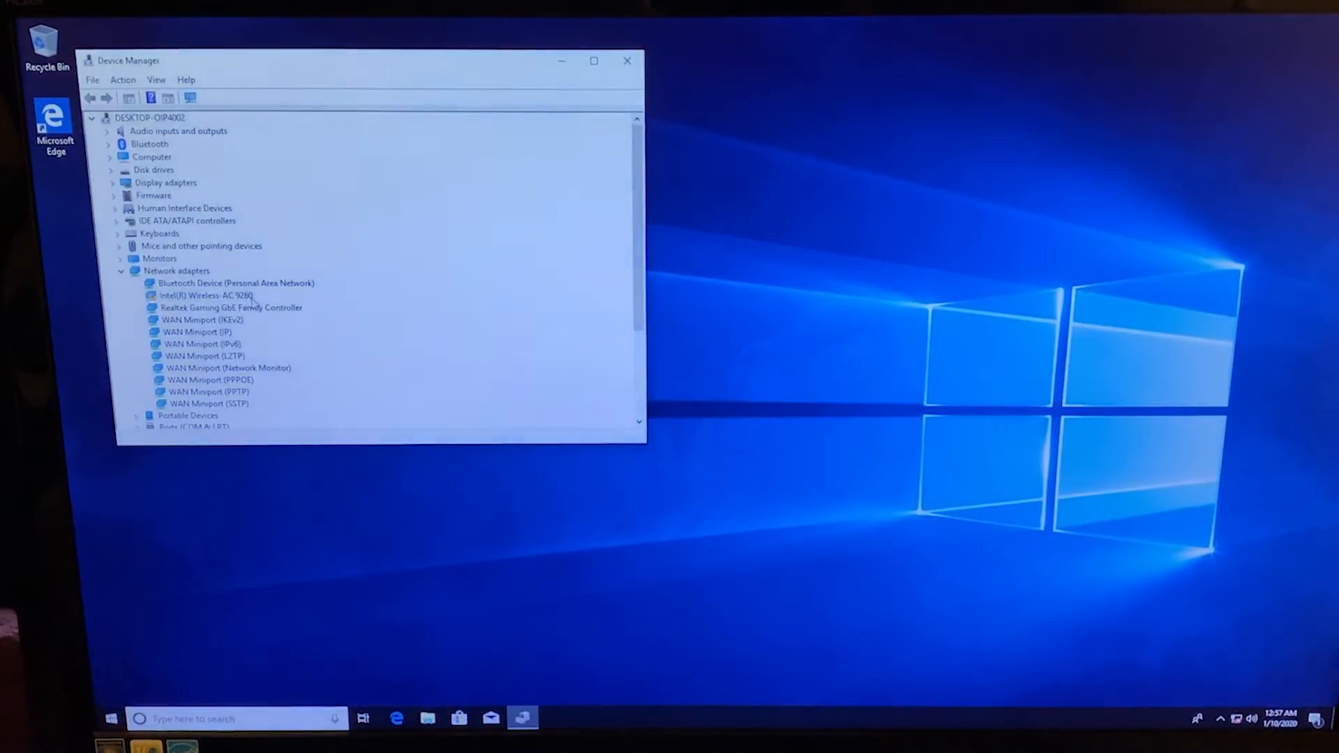
Step: Show the Intel Wireless-AC 9260 properties, viewing its Advanced tab then Driver details
double_click(206, 295)
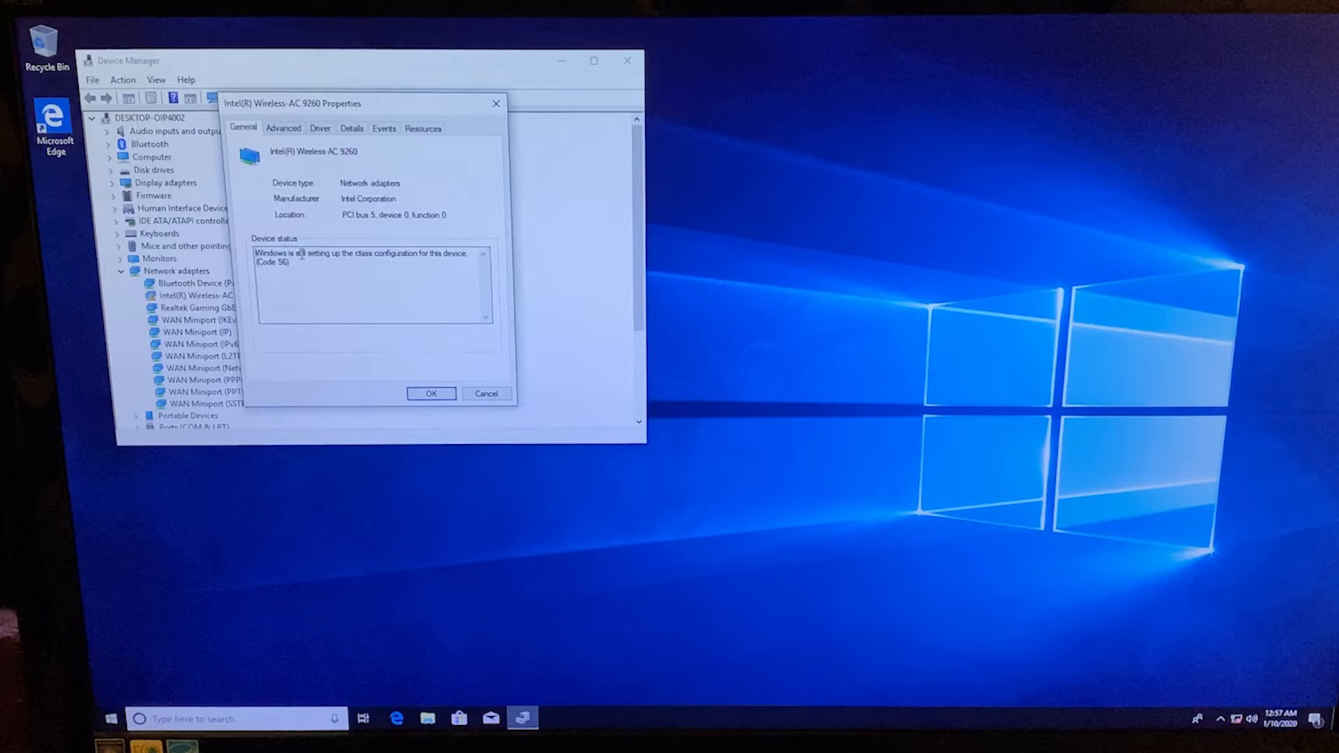
left_click(283, 129)
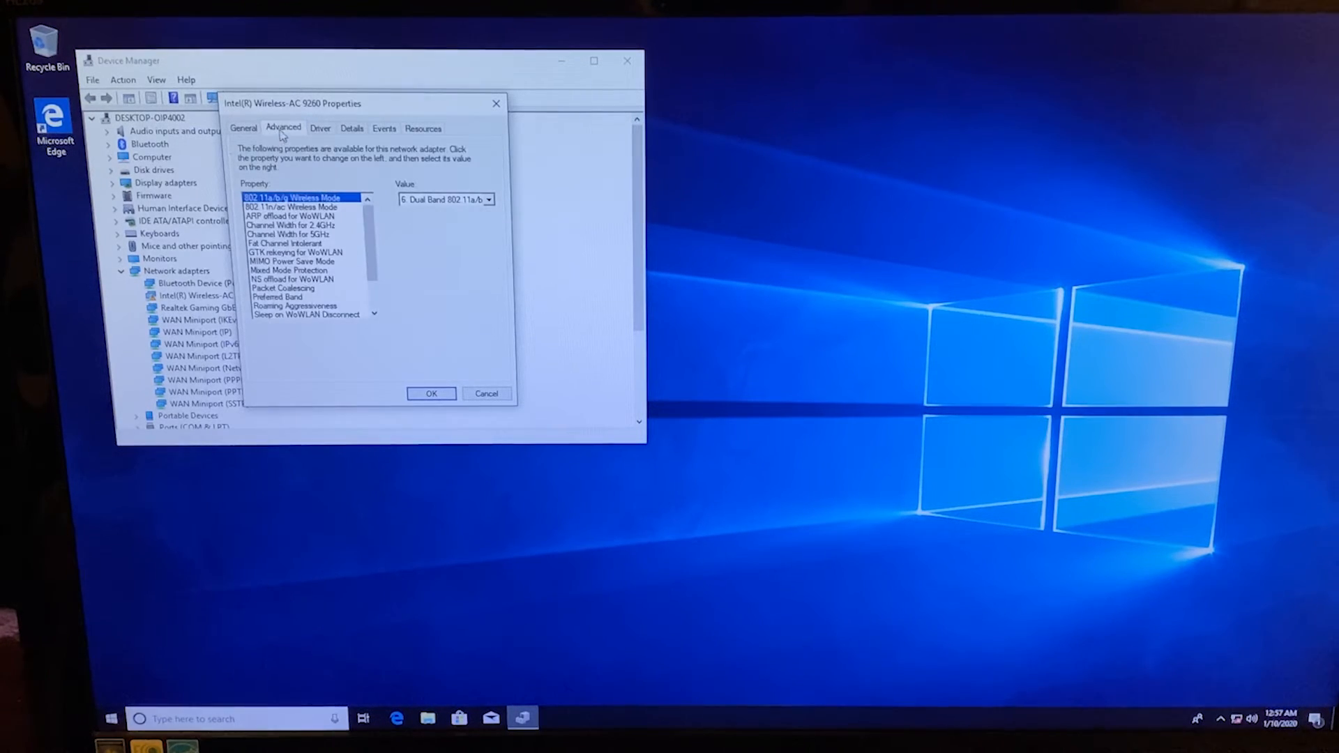
left_click(319, 127)
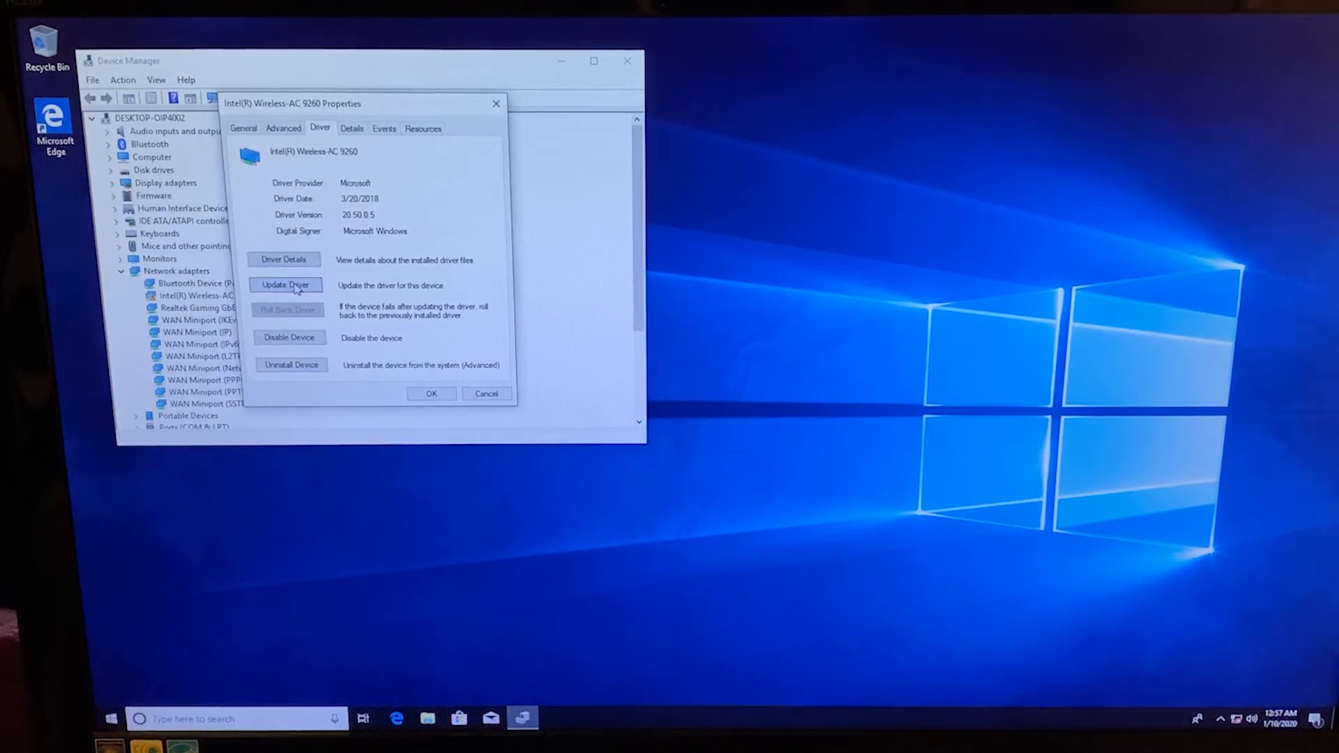
Step: Update the Wireless-AC 9260 driver from the drivers folder on D:, then close Device Manager
left_click(286, 284)
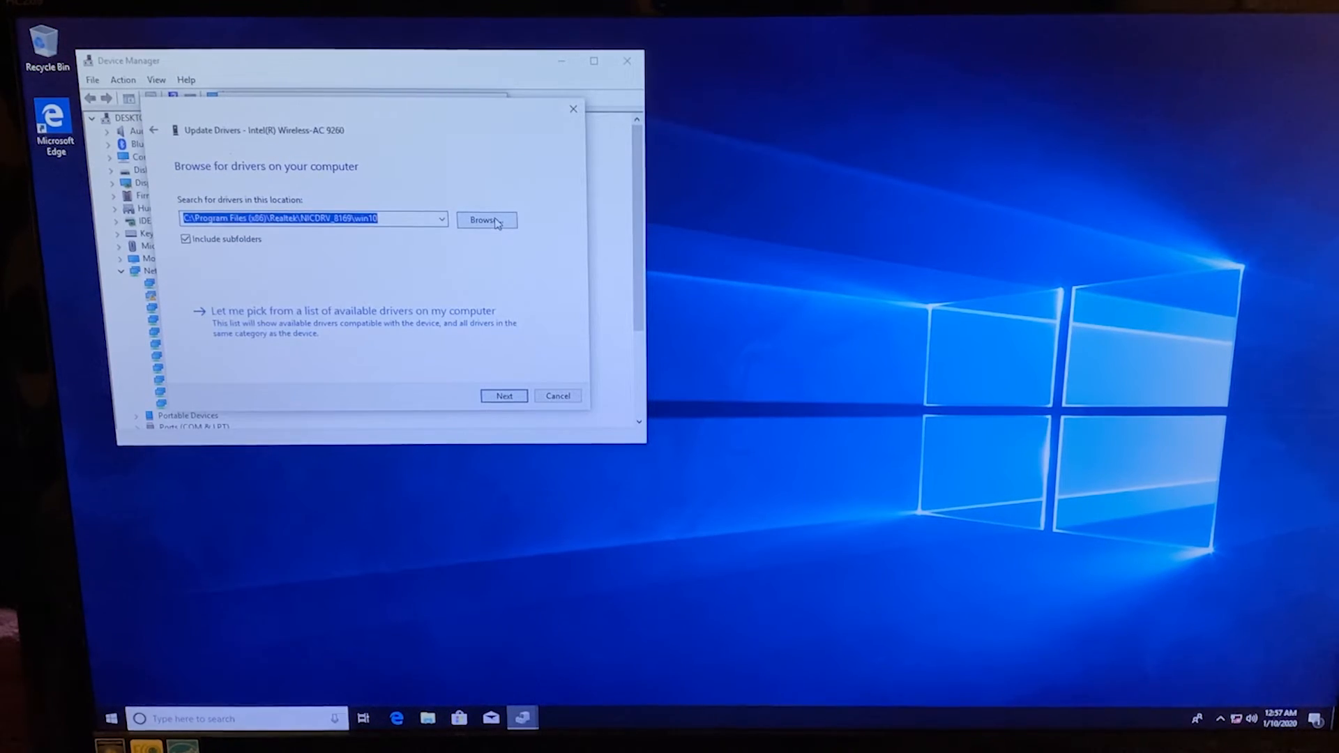
left_click(487, 219)
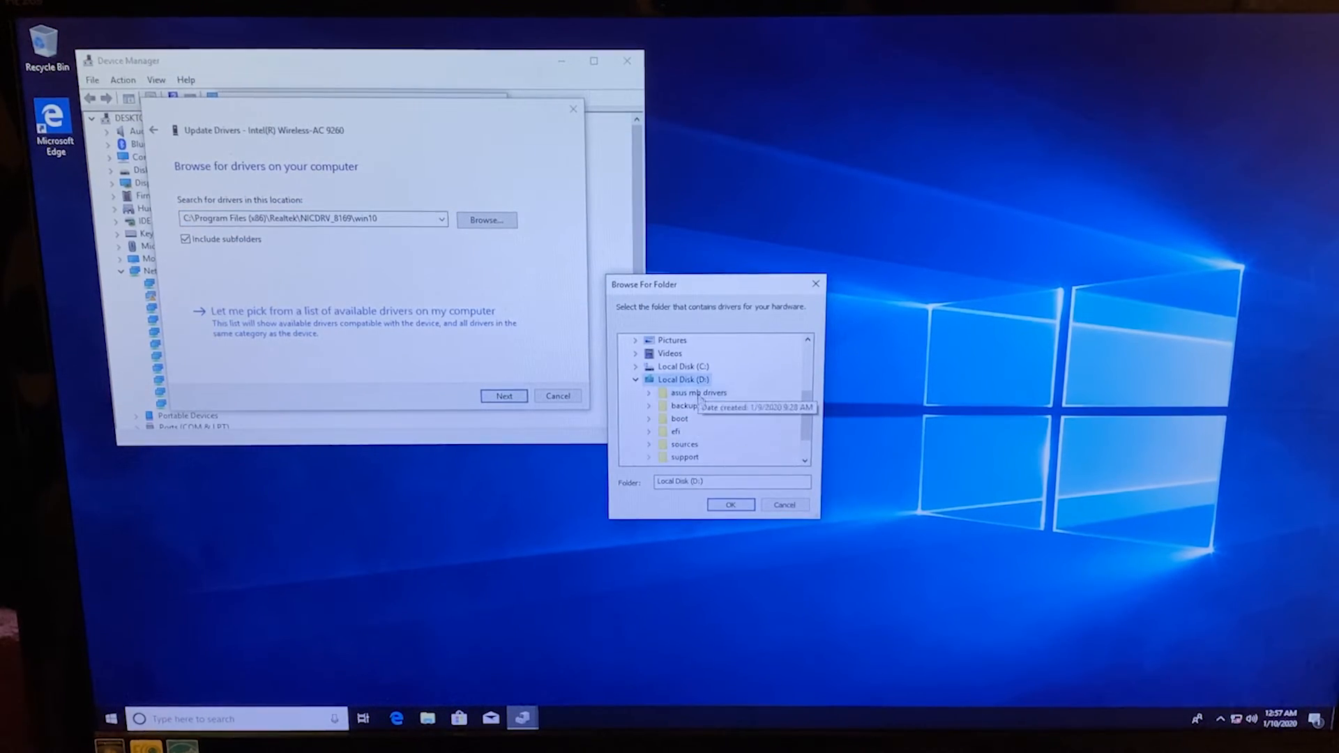
left_click(730, 505)
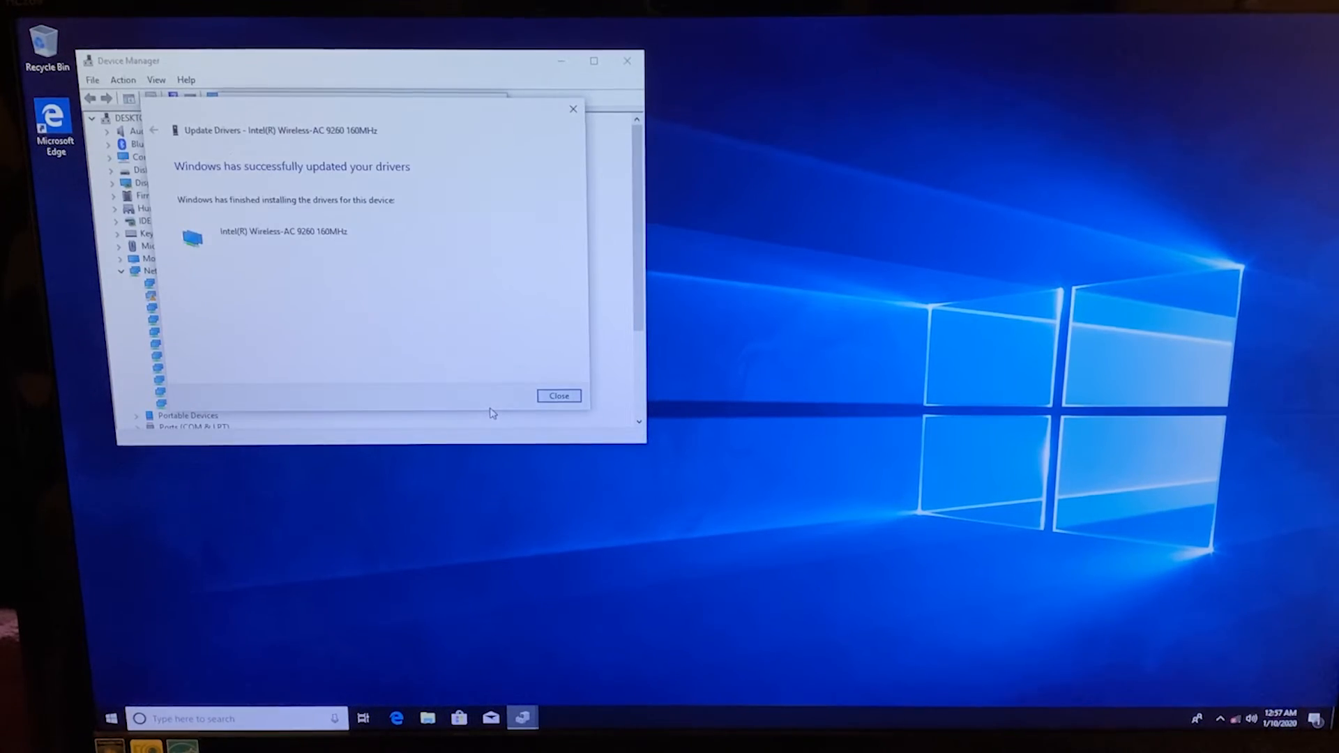
left_click(559, 395)
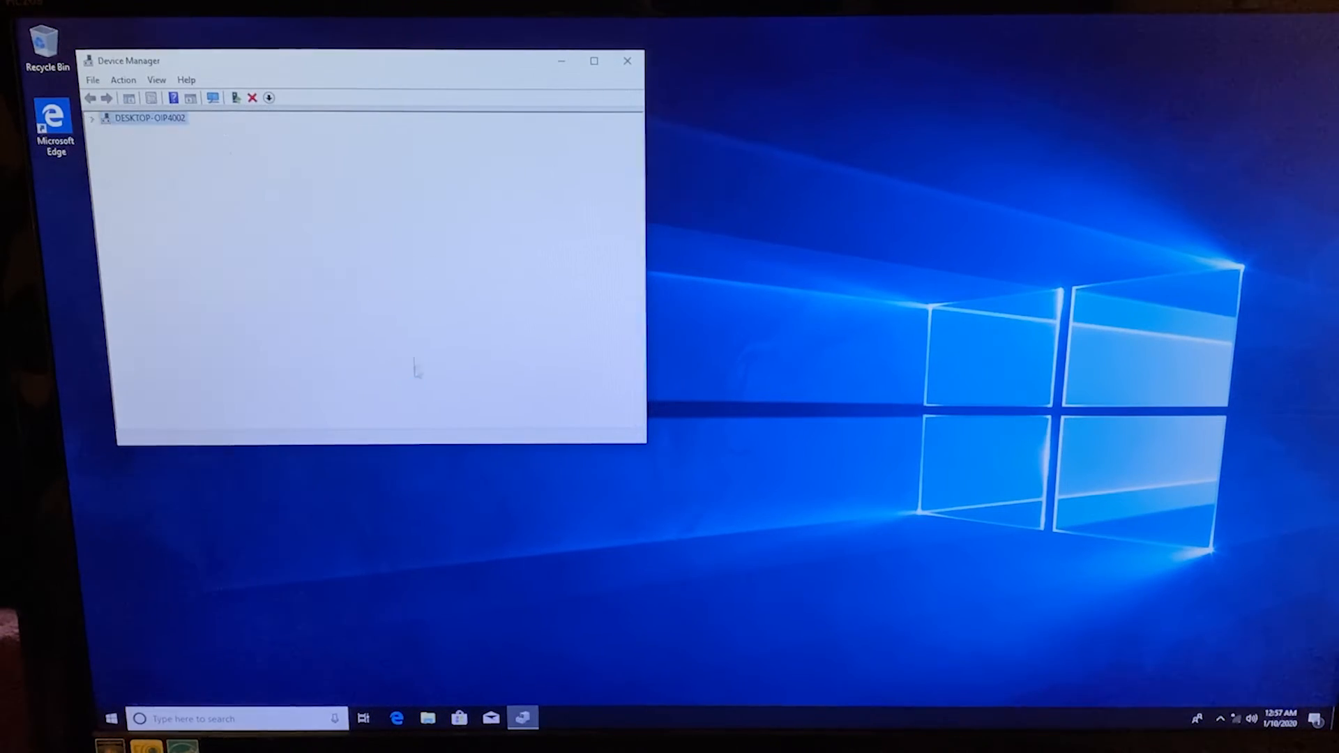
left_click(627, 61)
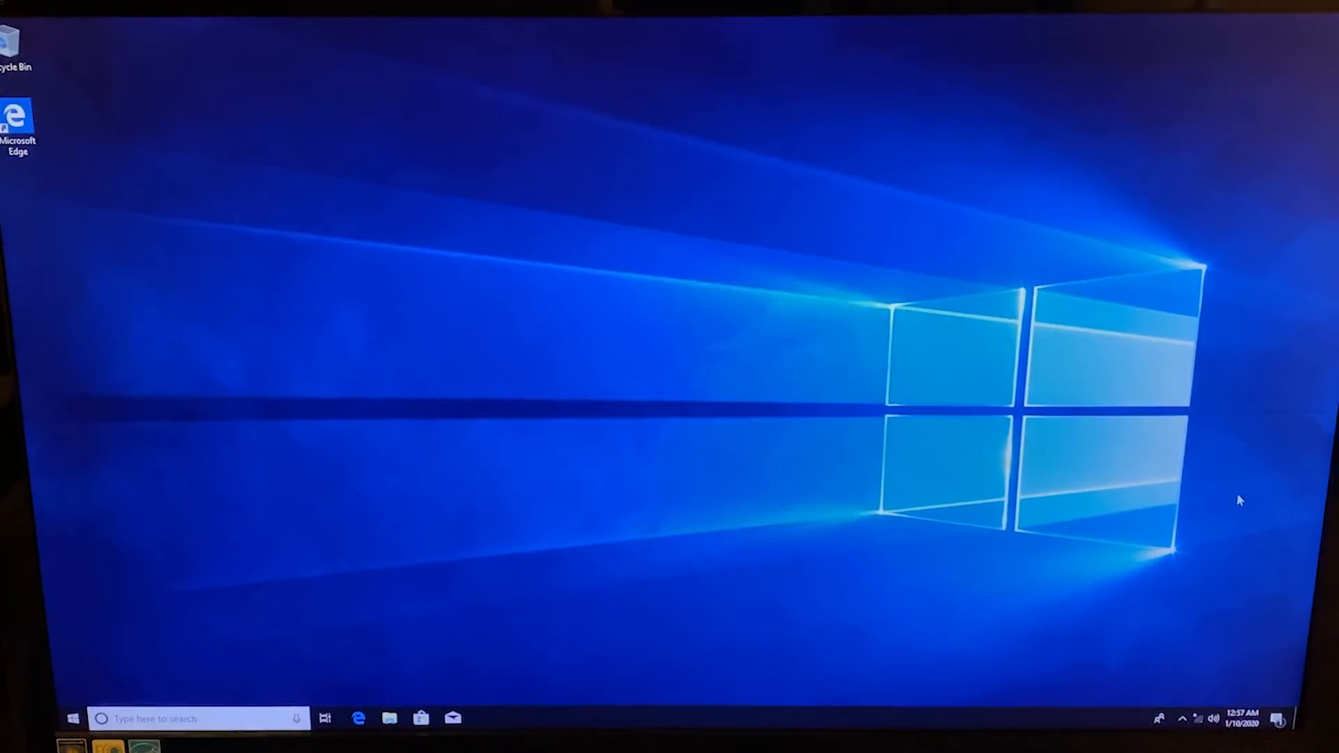
left_click(1194, 720)
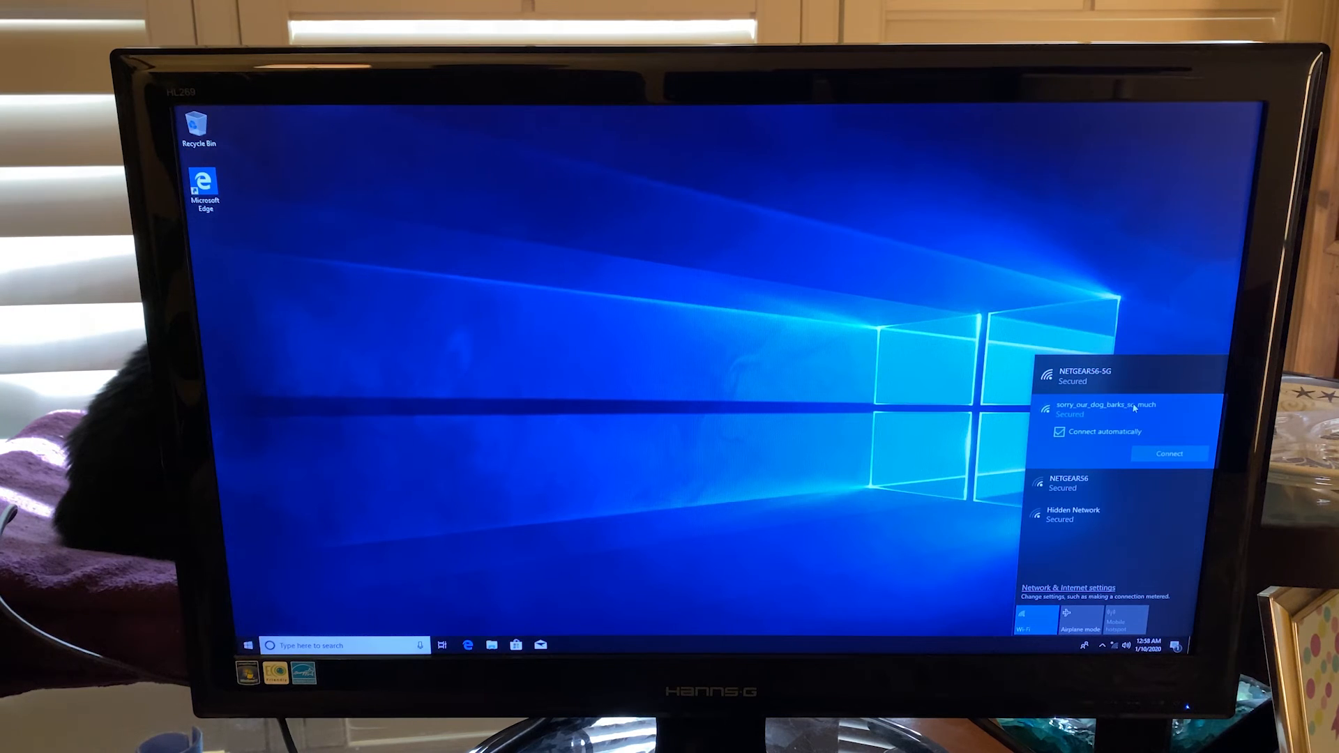
Step: Join sorry_our_dog_barks_so_much with its security key and allow discoverability
left_click(1169, 452)
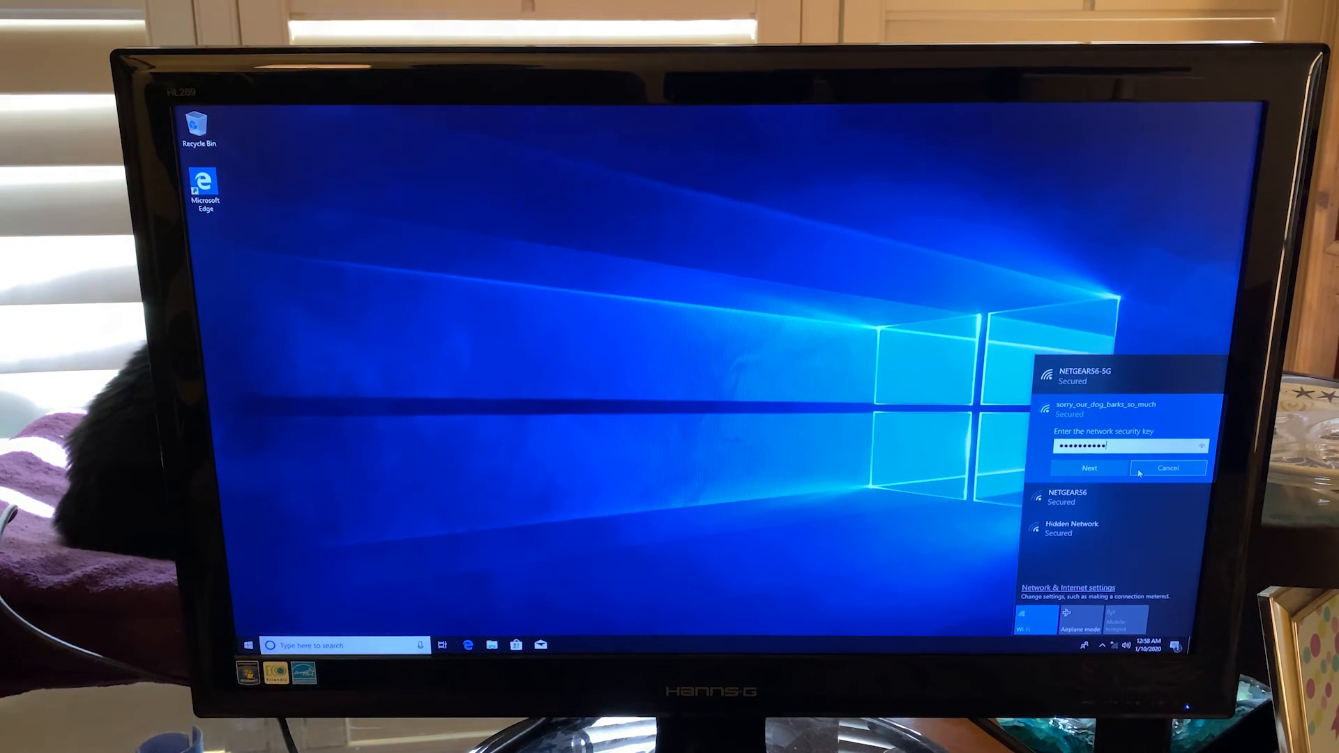
left_click(1091, 468)
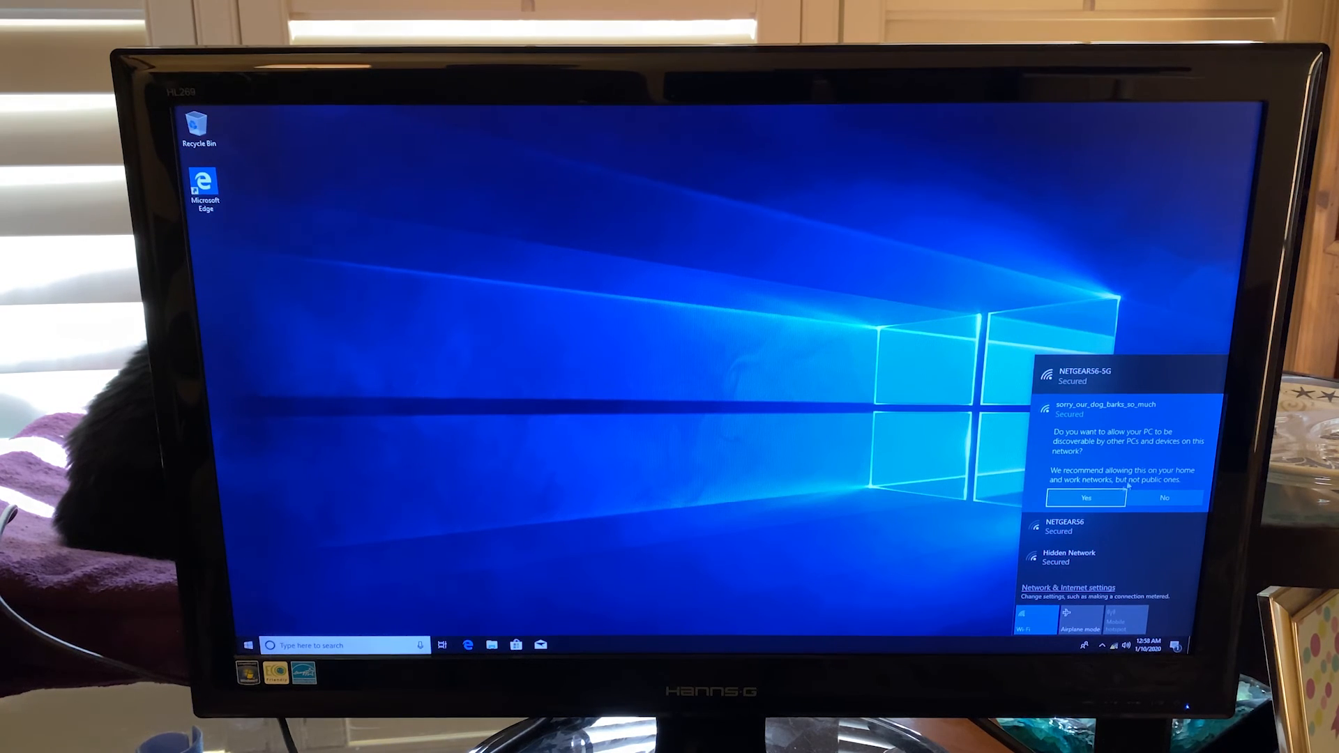
left_click(1086, 498)
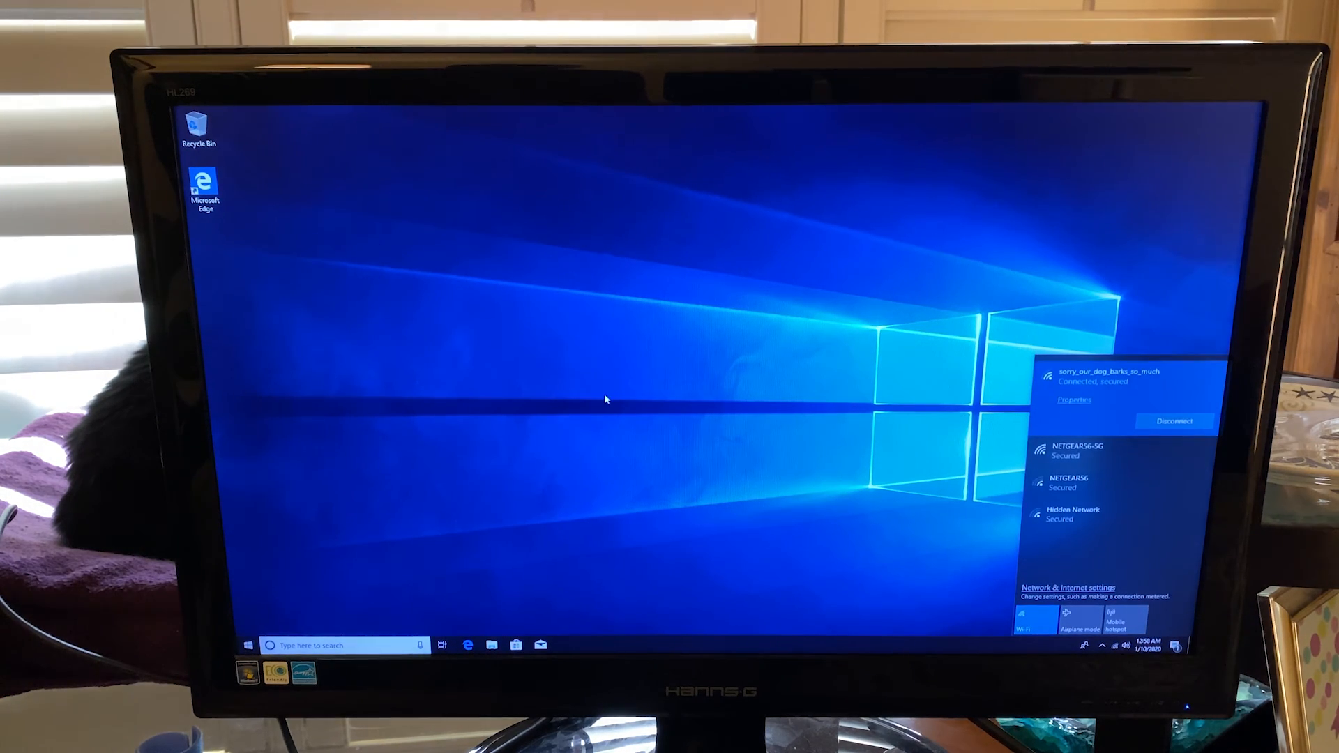